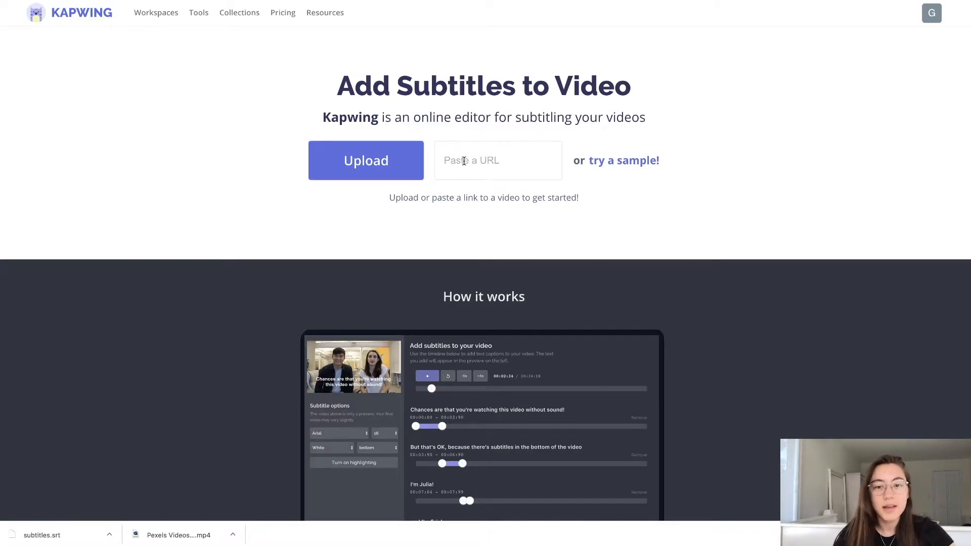
Step: Choose a video to load into the subtitle editor
{"action": "left_click", "coordinate": [497, 160]}
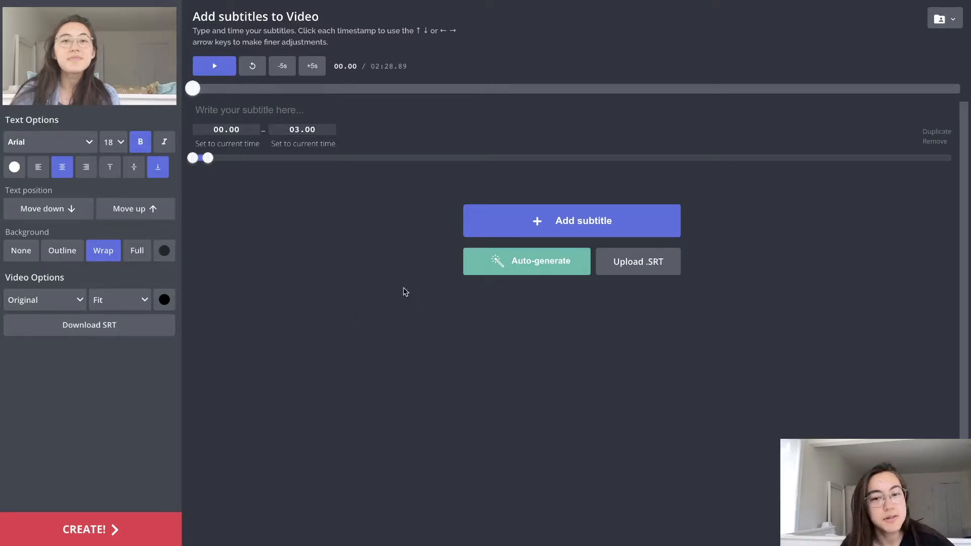
Step: Auto-generate subtitles for the video in English (United States)
{"action": "left_click", "coordinate": [526, 261]}
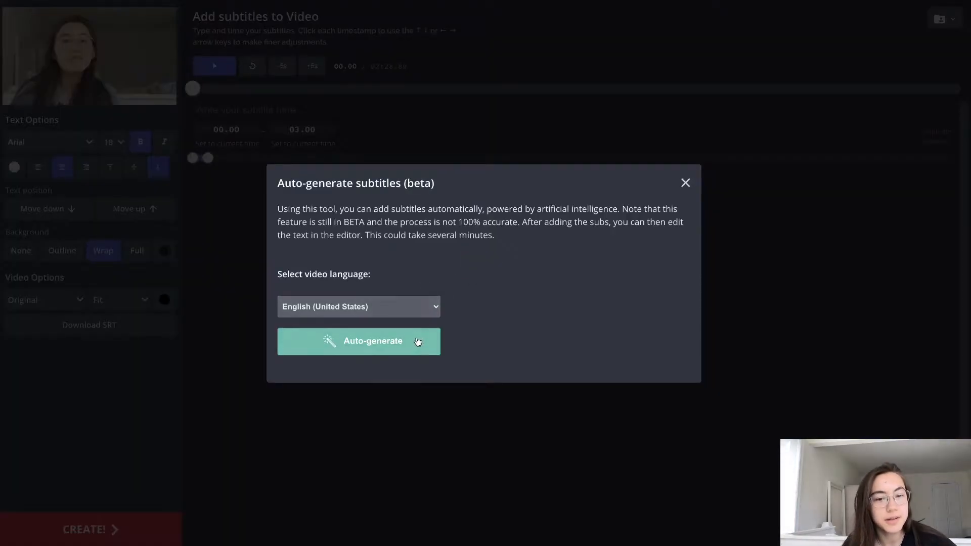
{"action": "left_click", "coordinate": [358, 340]}
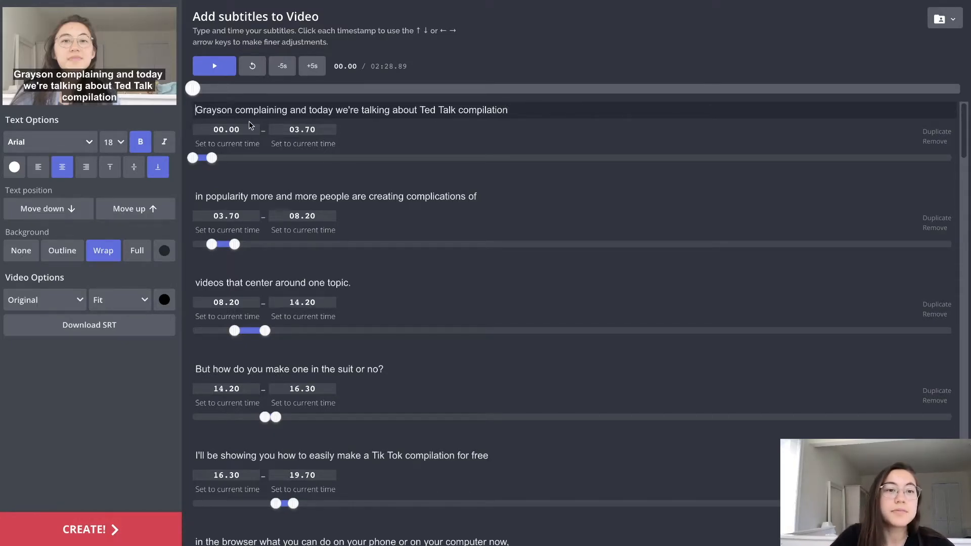
Step: Replace the misheard 'Grayson' so the first caption reads 'Hi everybody my name is Grace'
{"action": "double_click", "coordinate": [213, 110]}
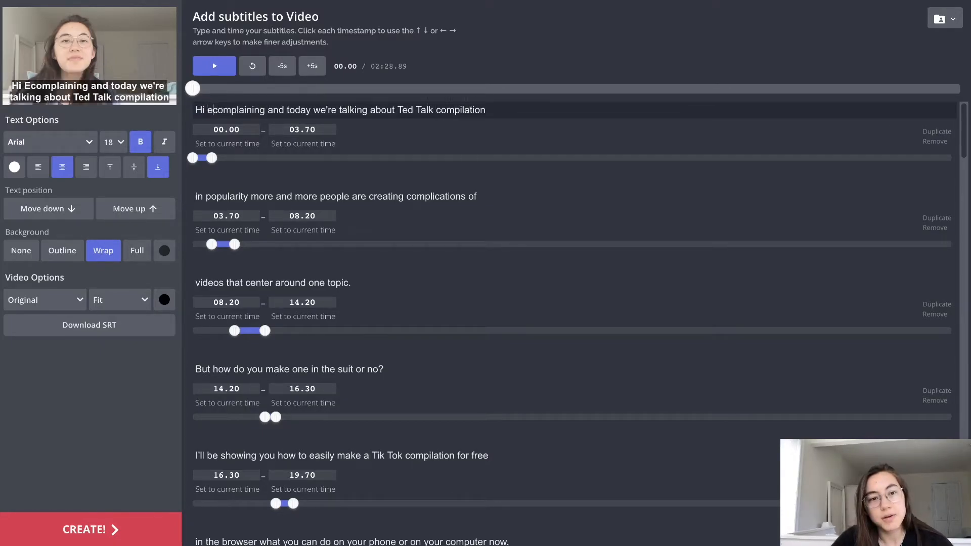
{"action": "type", "text": "verybody"}
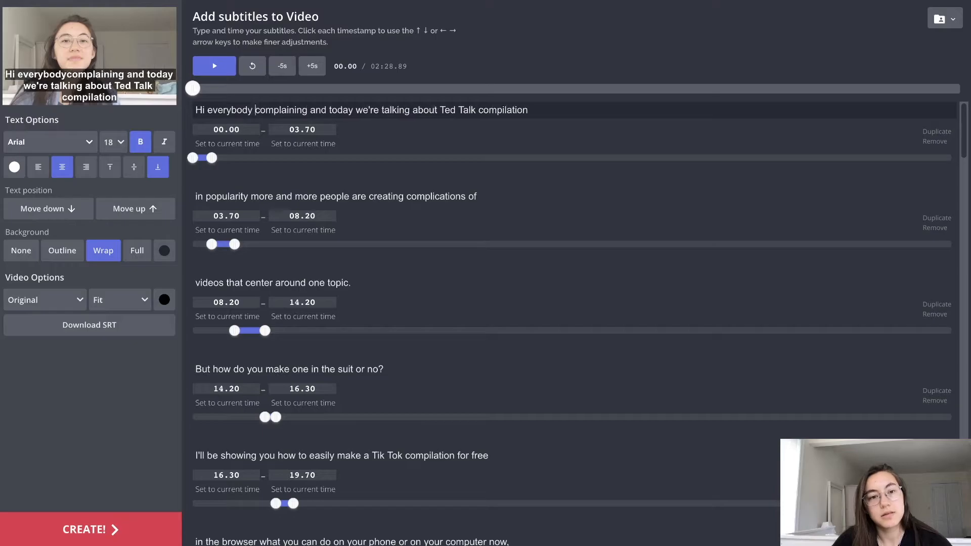
{"action": "type", "text": "my name is Grace"}
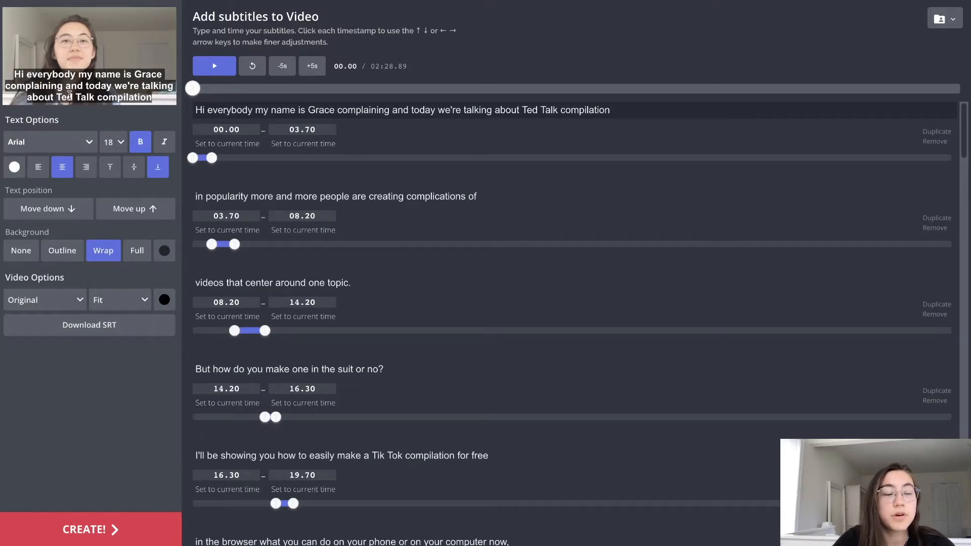
{"action": "scroll", "scroll_direction": "down", "scroll_amount": 3}
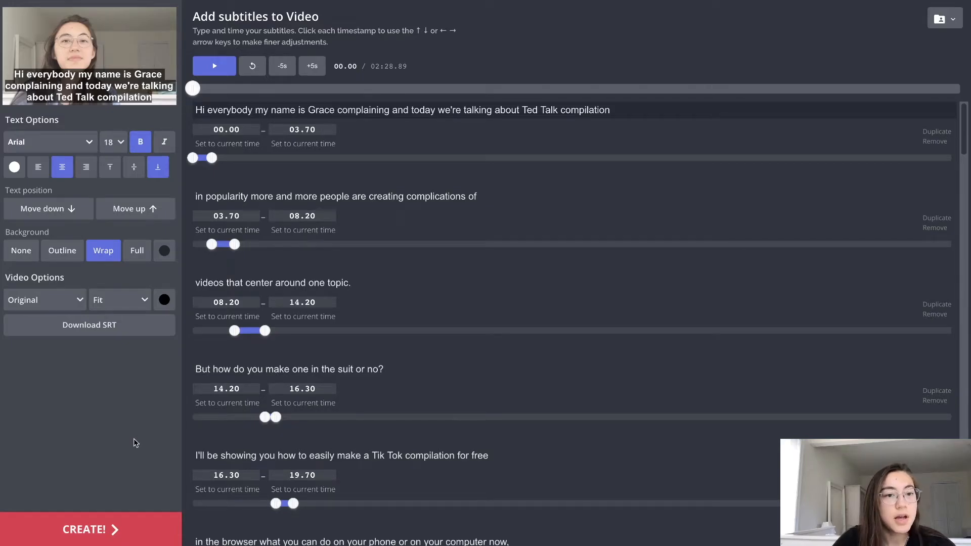
Step: Render the subtitled video with CREATE! and play the exported result
{"action": "left_click", "coordinate": [89, 529]}
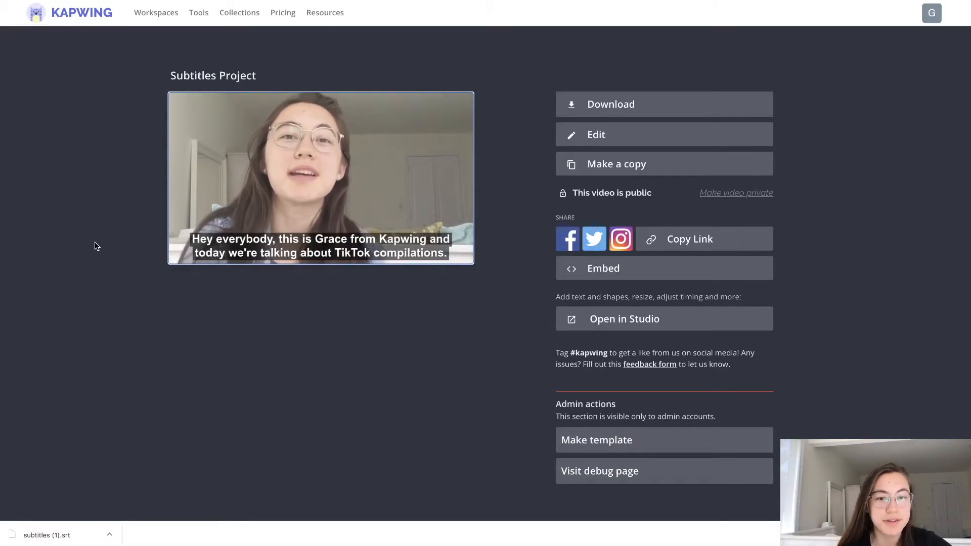
{"action": "left_click", "coordinate": [321, 178]}
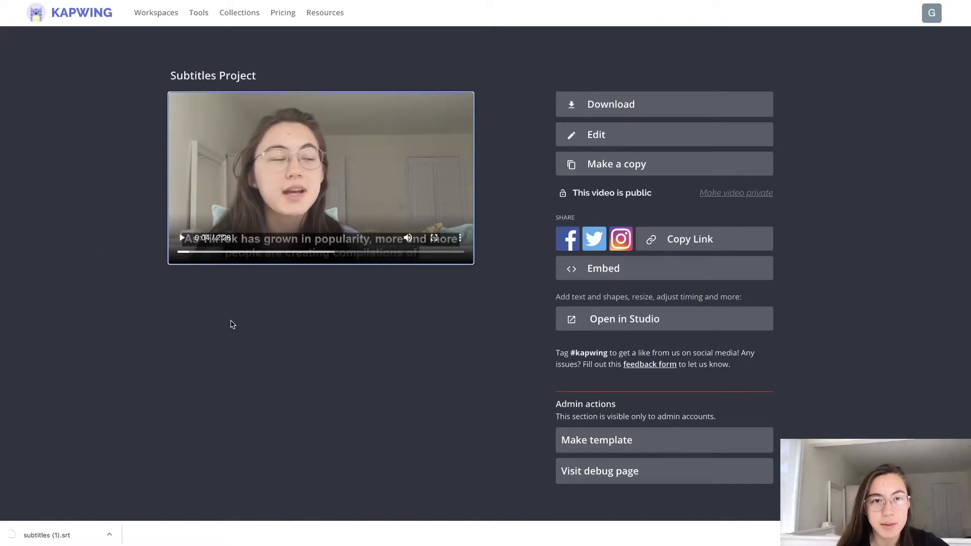
{"action": "mouse_move", "coordinate": [241, 330]}
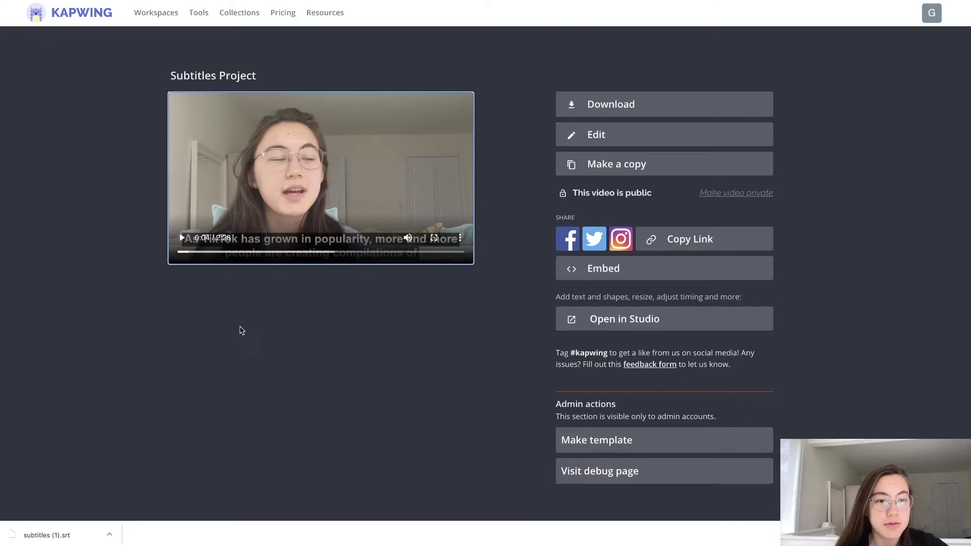
{"action": "mouse_move", "coordinate": [312, 316]}
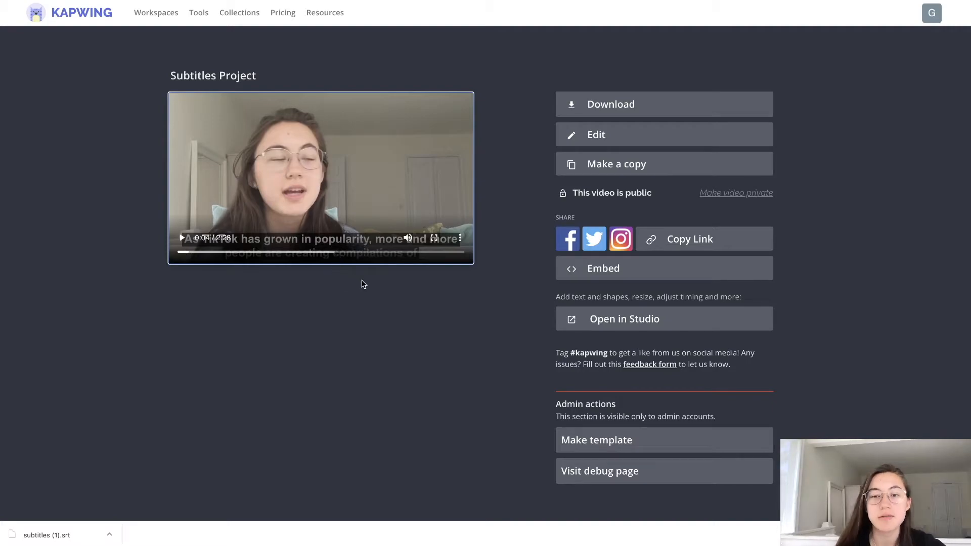
{"action": "mouse_move", "coordinate": [499, 180]}
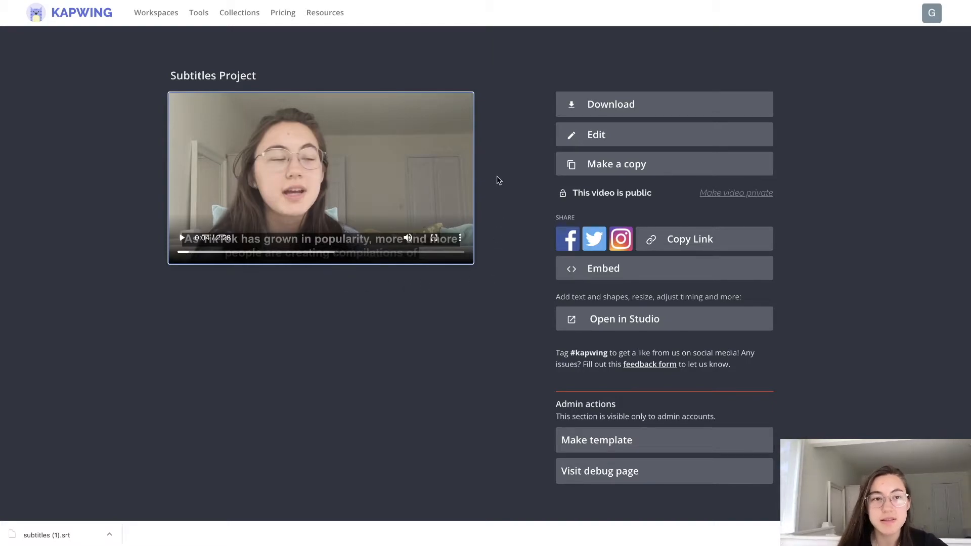
{"action": "mouse_move", "coordinate": [501, 121]}
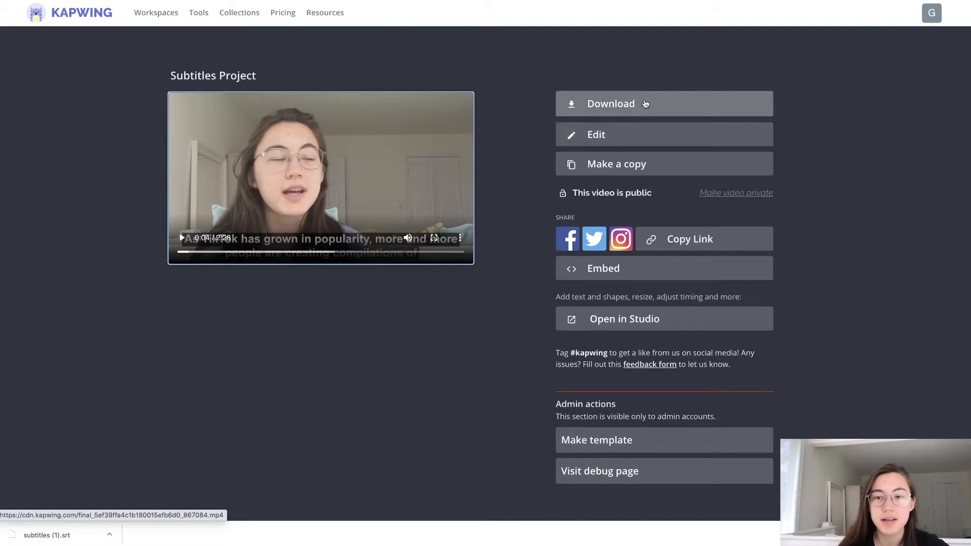
{"action": "mouse_move", "coordinate": [220, 265]}
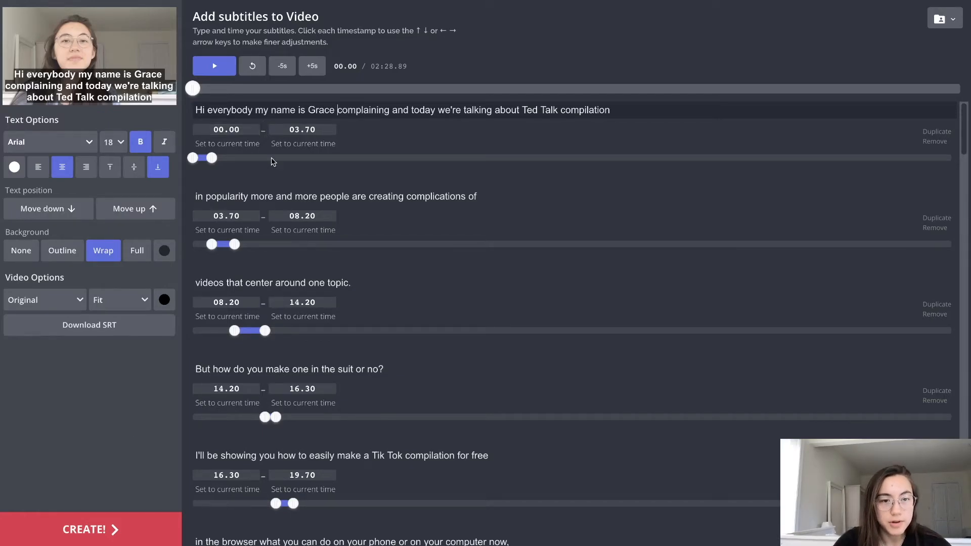
{"action": "mouse_move", "coordinate": [90, 353]}
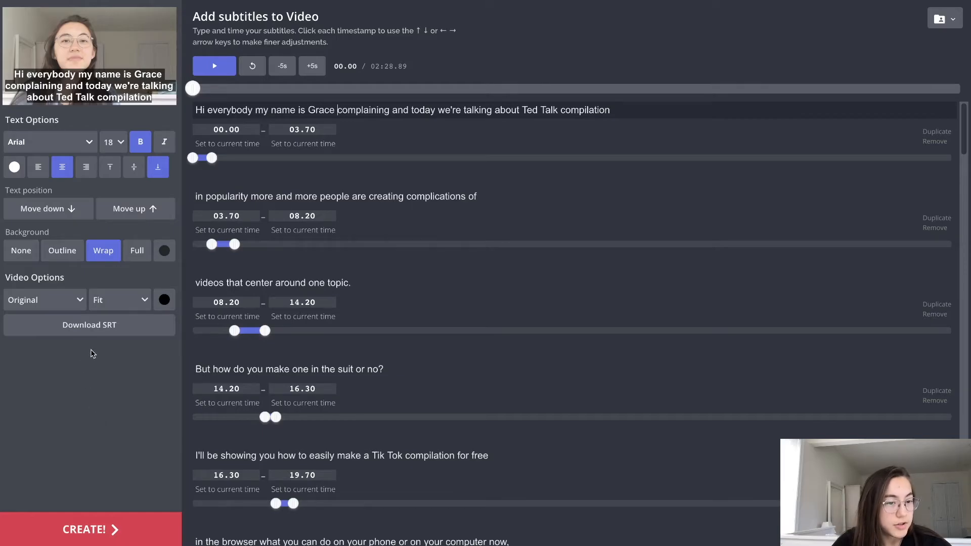
Step: Download the corrected subtitles as an SRT file from Video Options
{"action": "left_click", "coordinate": [89, 325]}
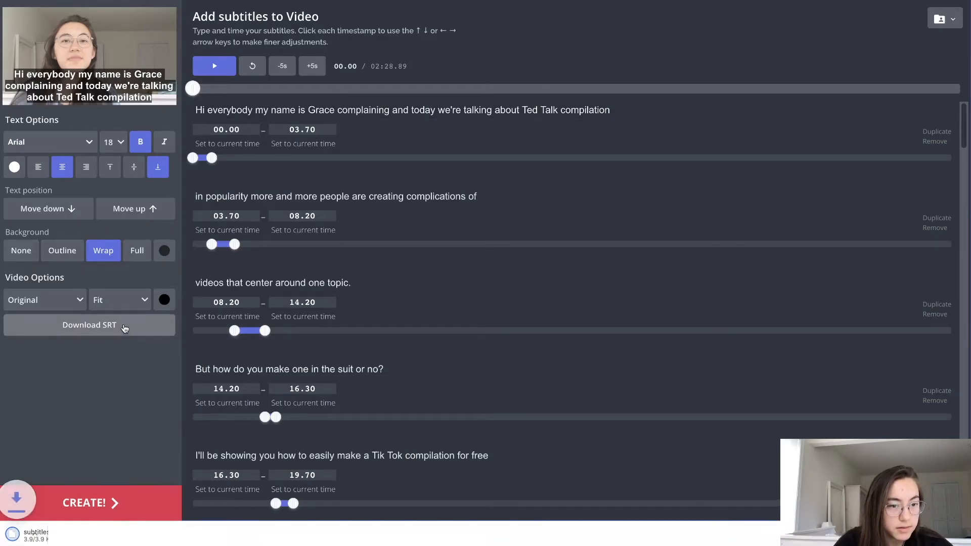
{"action": "left_click", "coordinate": [89, 324]}
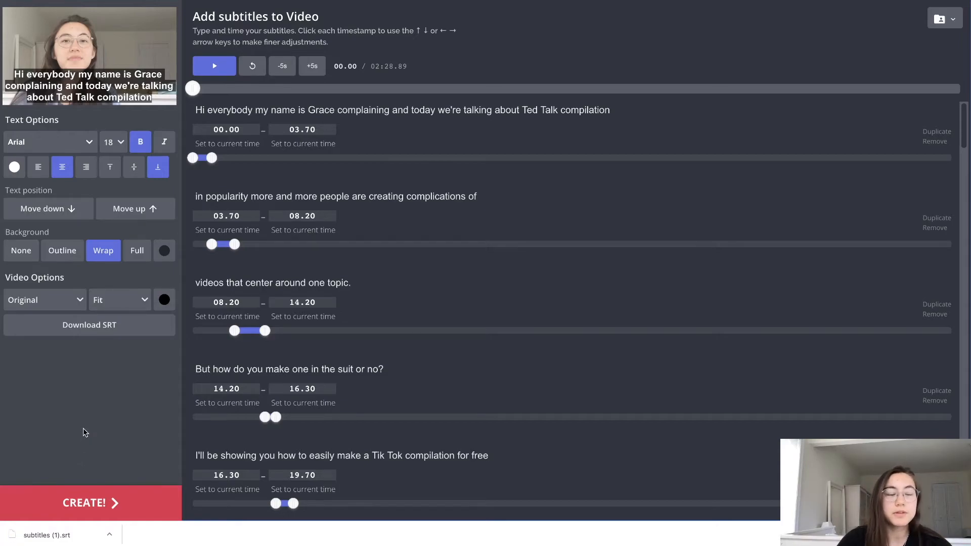
{"action": "mouse_move", "coordinate": [97, 340]}
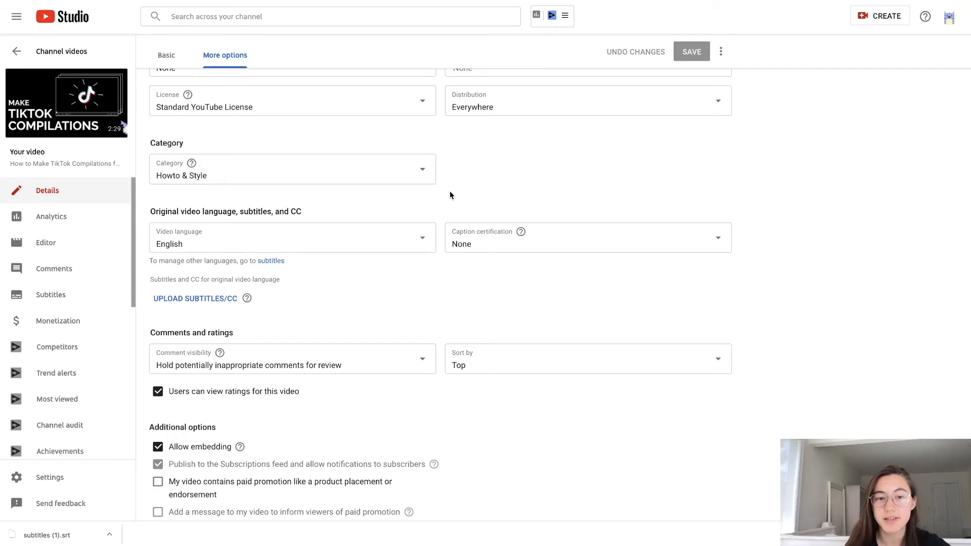
{"action": "mouse_move", "coordinate": [310, 300]}
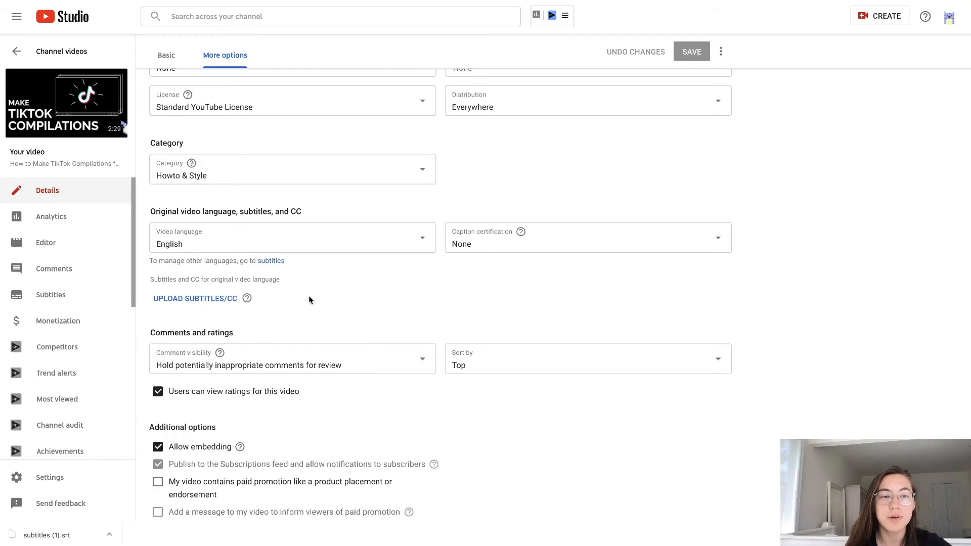
{"action": "mouse_move", "coordinate": [199, 301]}
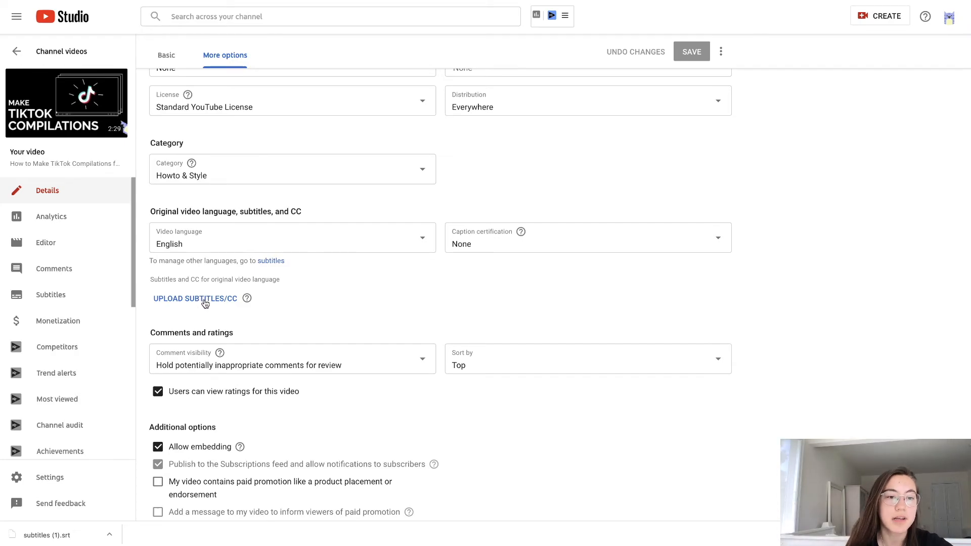
Step: Upload subtitles (1).srt with timing as the video's English subtitles
{"action": "left_click", "coordinate": [195, 298]}
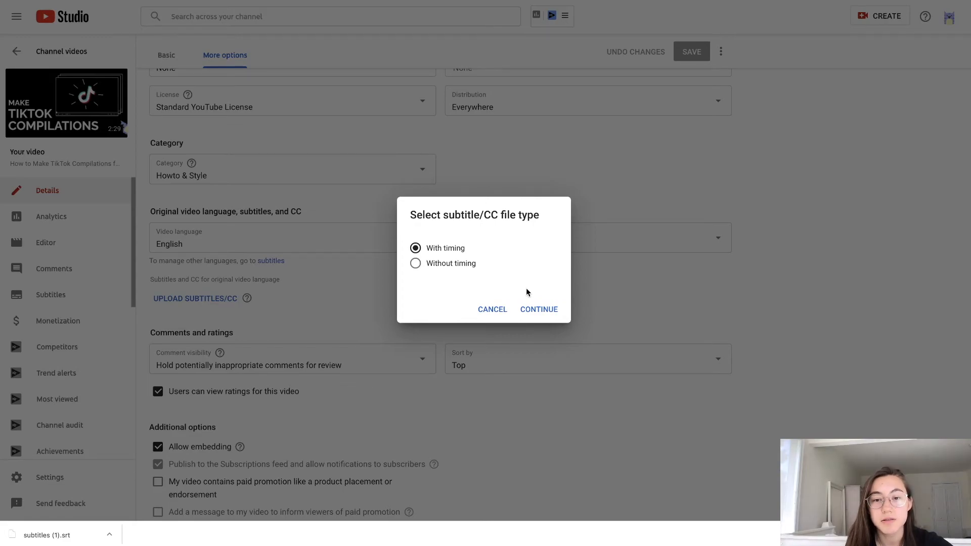
{"action": "left_click", "coordinate": [538, 310]}
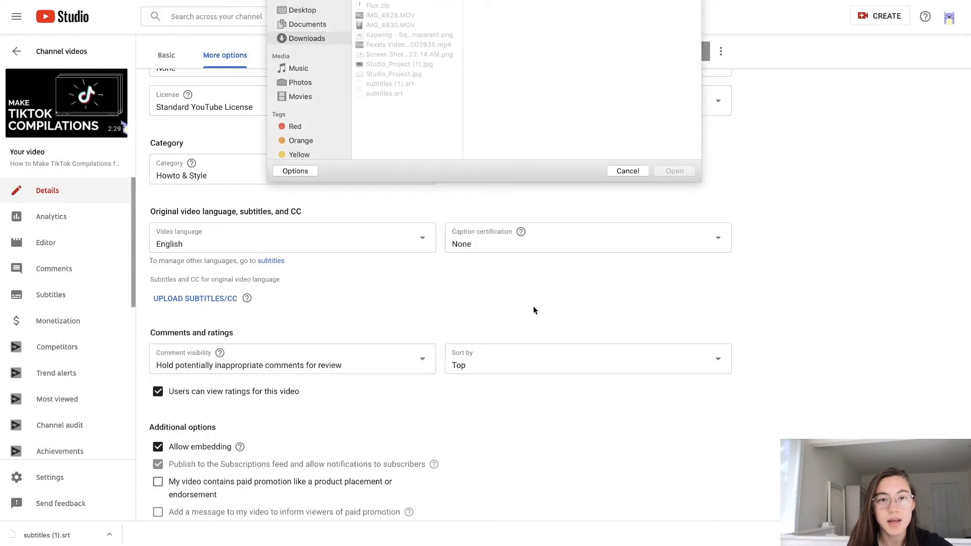
{"action": "left_click", "coordinate": [389, 84]}
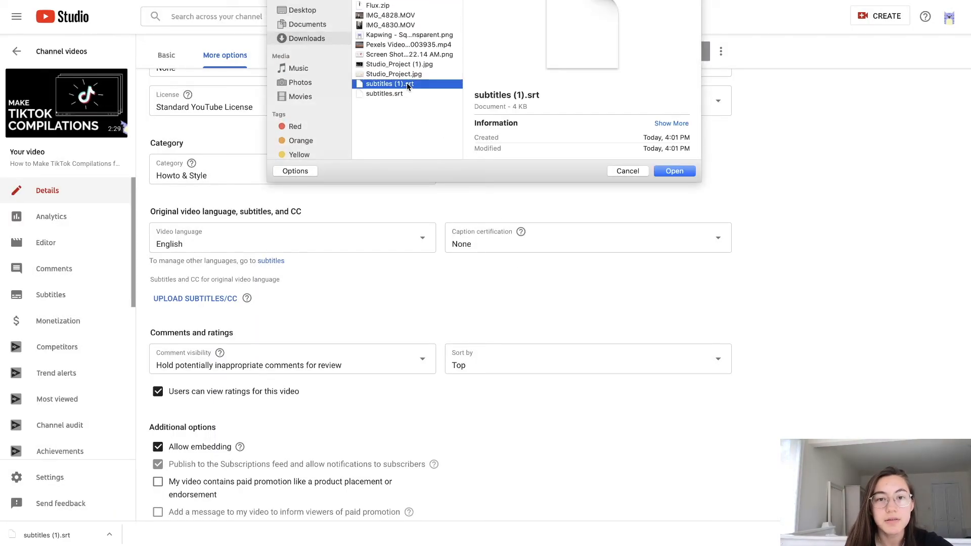
{"action": "left_click", "coordinate": [673, 170]}
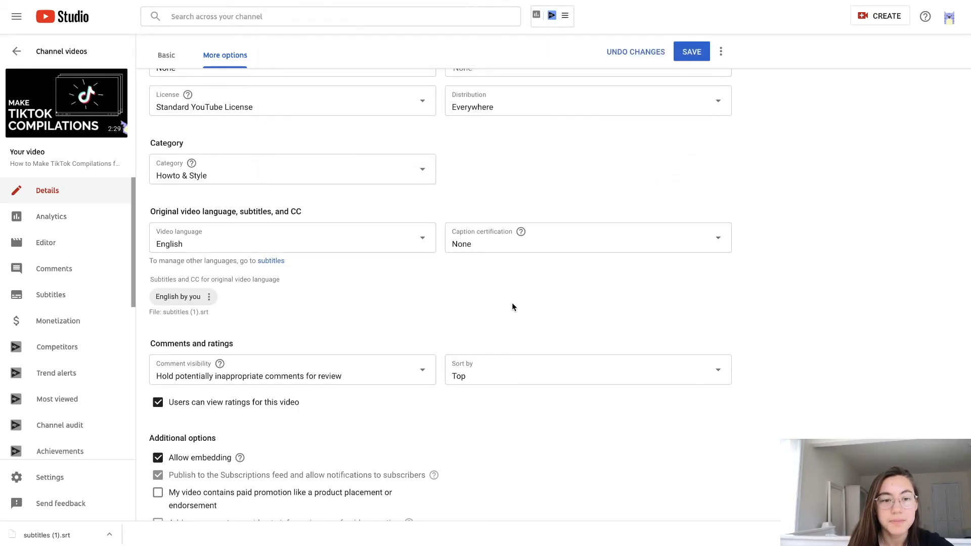
{"action": "mouse_move", "coordinate": [177, 296]}
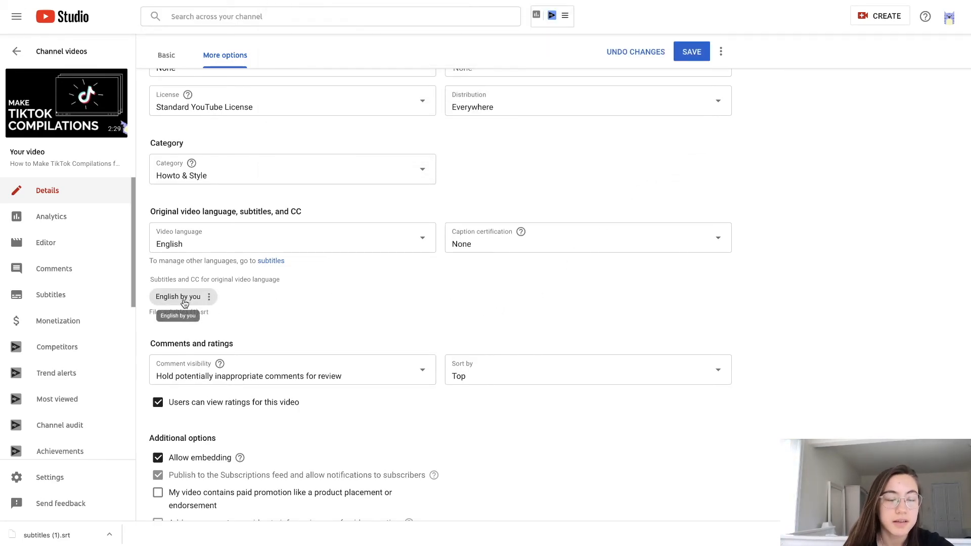
{"action": "mouse_move", "coordinate": [258, 305]}
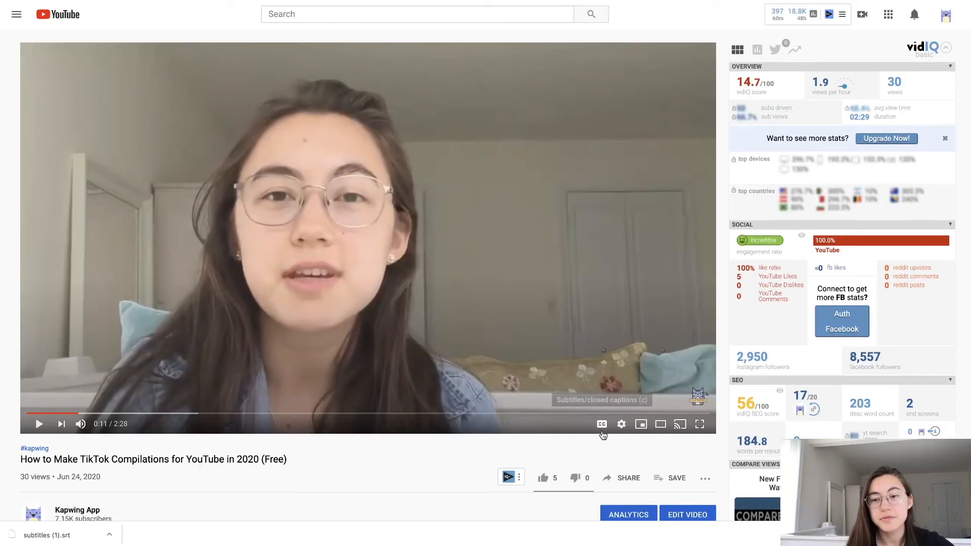
Step: Turn on closed captions and play the video to confirm the subtitles show
{"action": "left_click", "coordinate": [601, 424]}
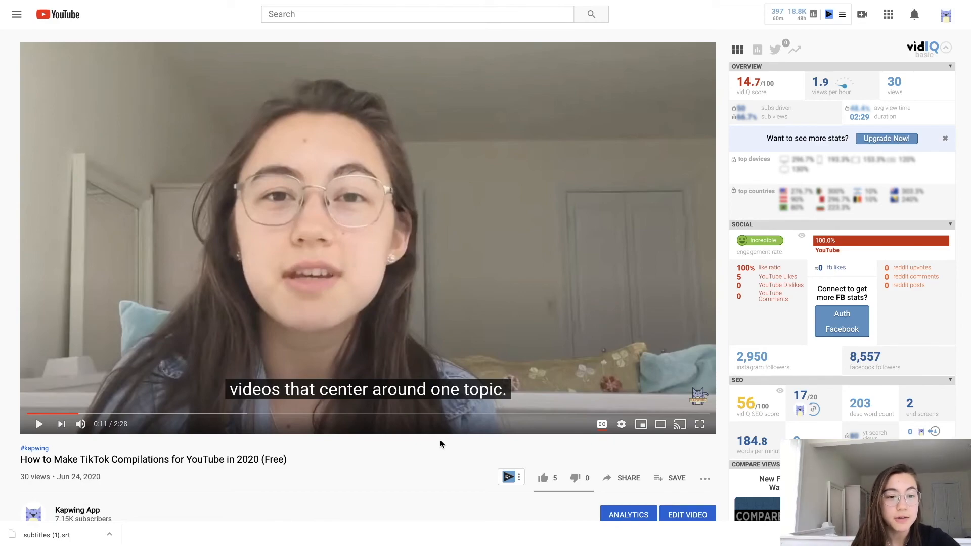
{"action": "left_click", "coordinate": [39, 423]}
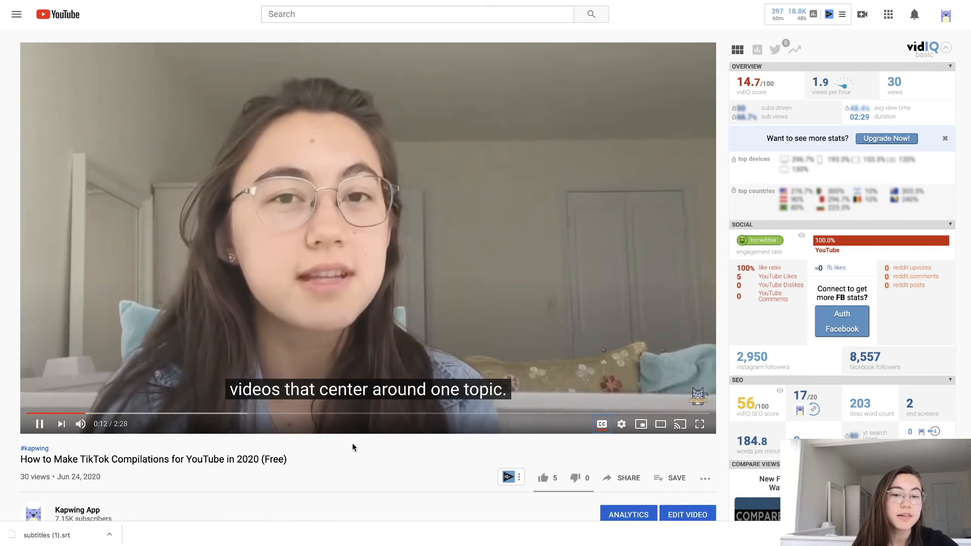